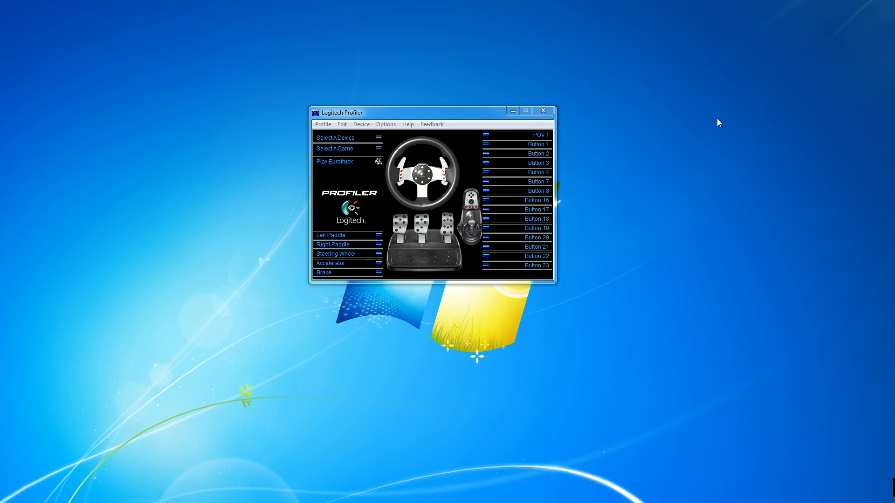
pyautogui.moveTo(408, 120)
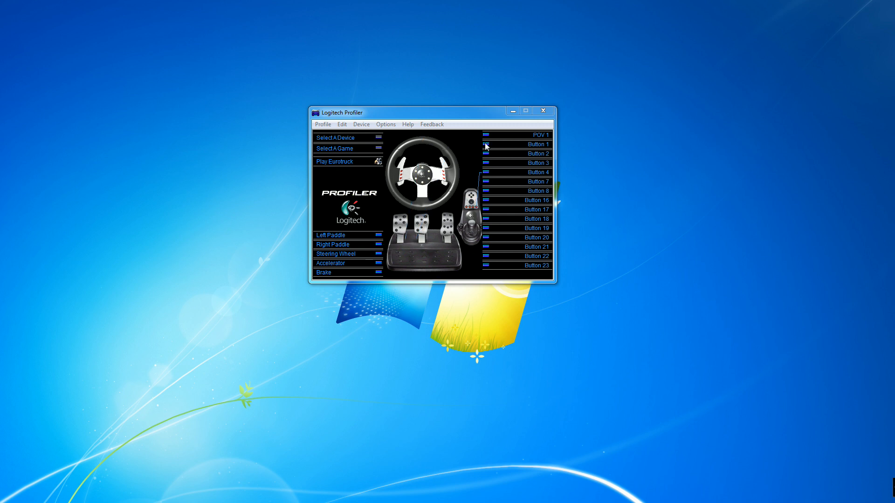
pyautogui.moveTo(325, 116)
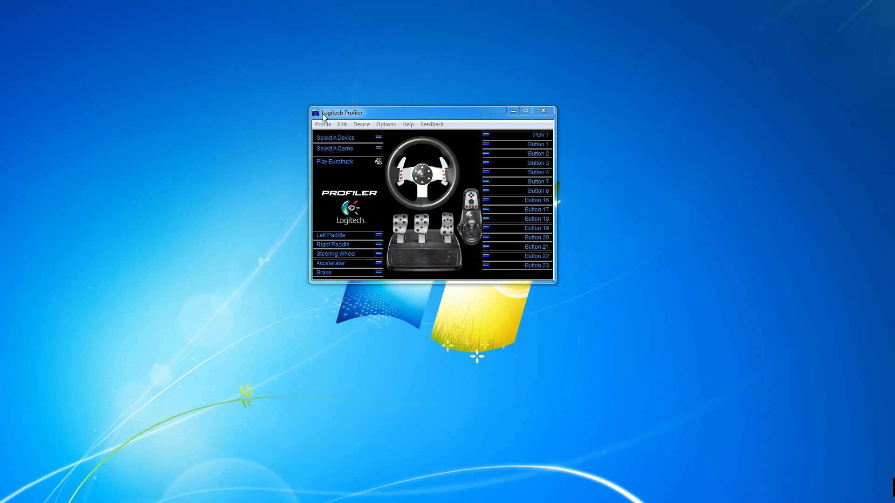
pyautogui.moveTo(395, 126)
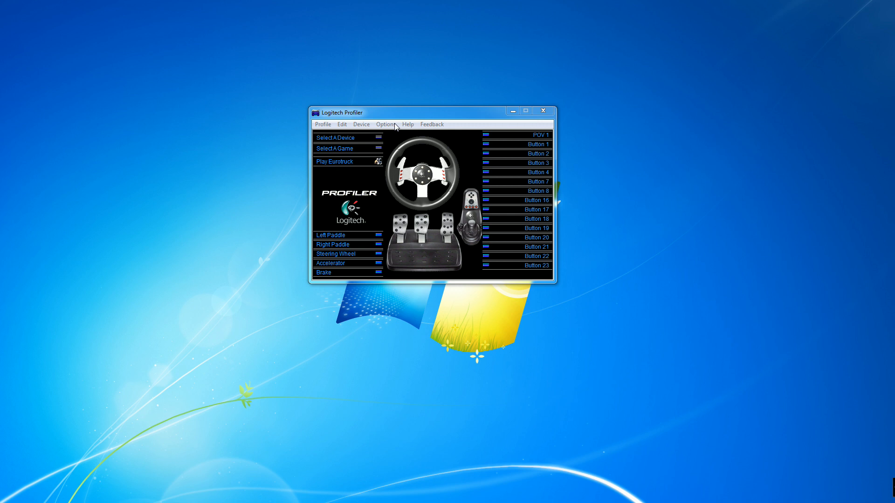
# Step: Show the Options menu listing global profiler and global device settings
pyautogui.click(386, 124)
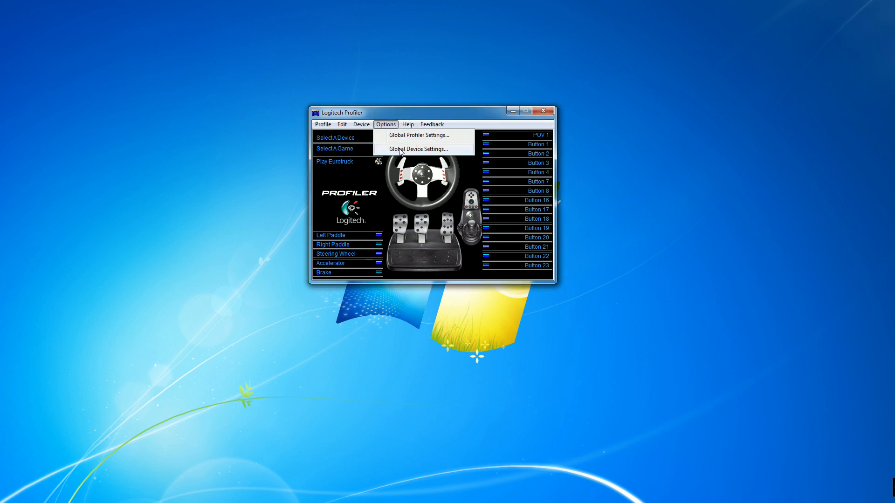
# Step: Reset Global Device Settings to defaults and re-enable Report Combined Pedals
pyautogui.click(417, 148)
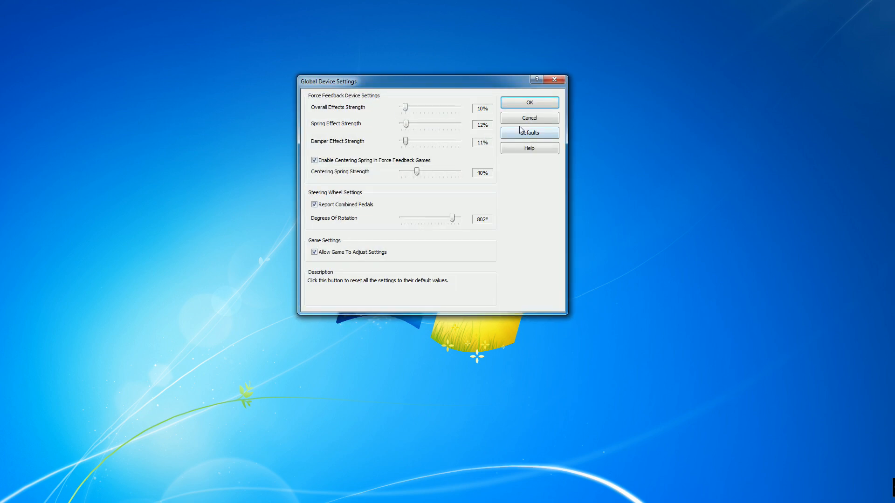
pyautogui.click(528, 132)
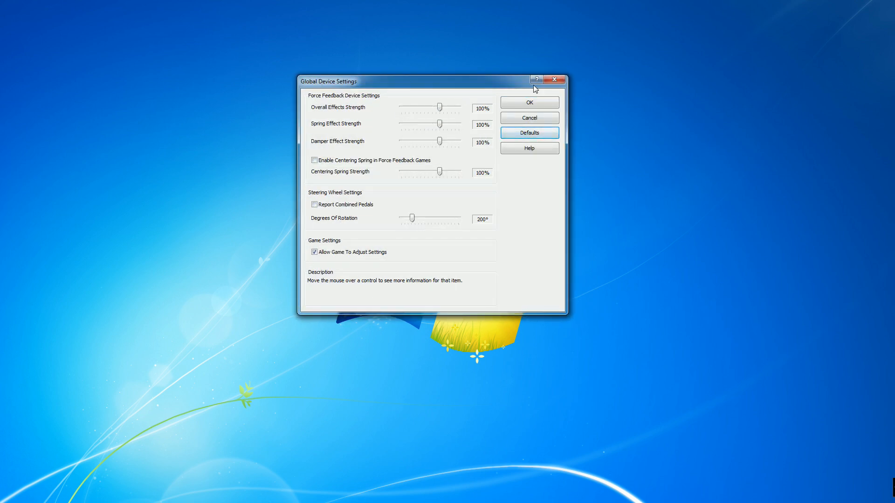
pyautogui.moveTo(372, 161)
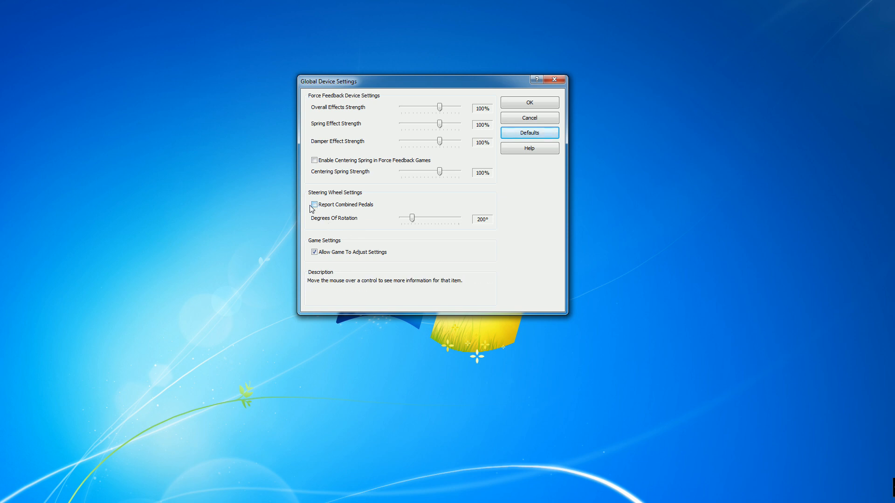
pyautogui.click(314, 204)
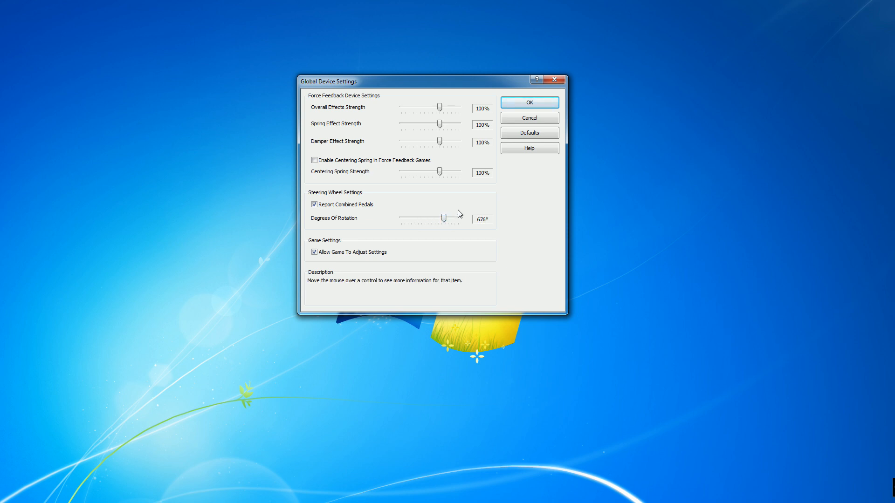
pyautogui.moveTo(317, 99)
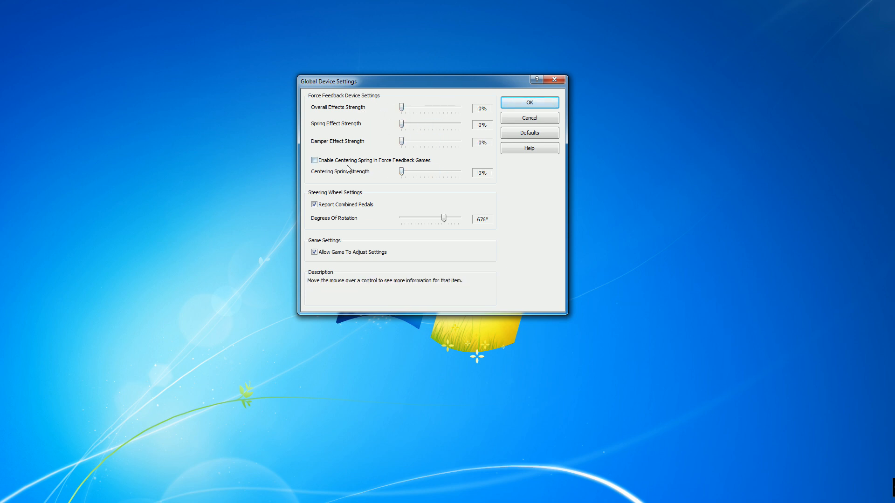
pyautogui.moveTo(314, 160)
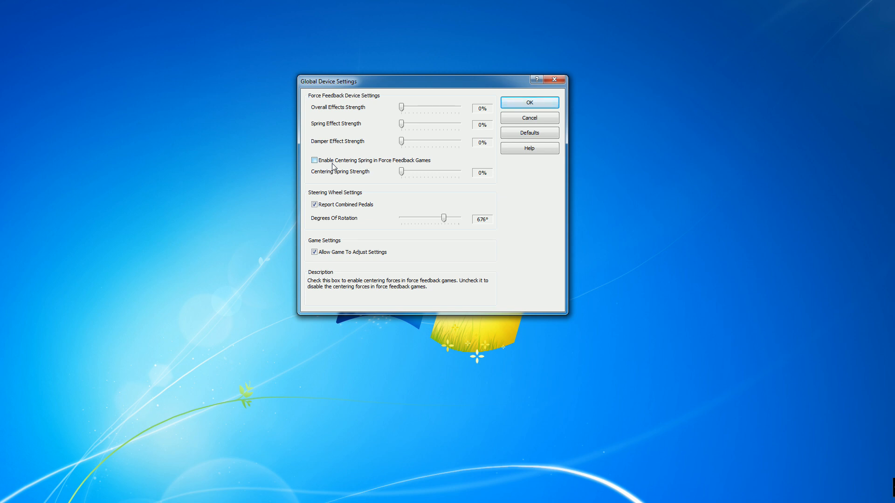
pyautogui.moveTo(335, 167)
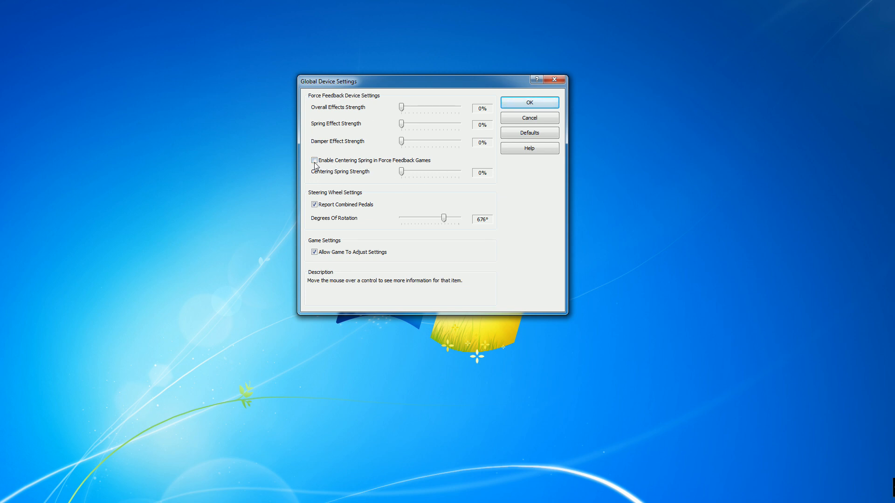
pyautogui.moveTo(398, 164)
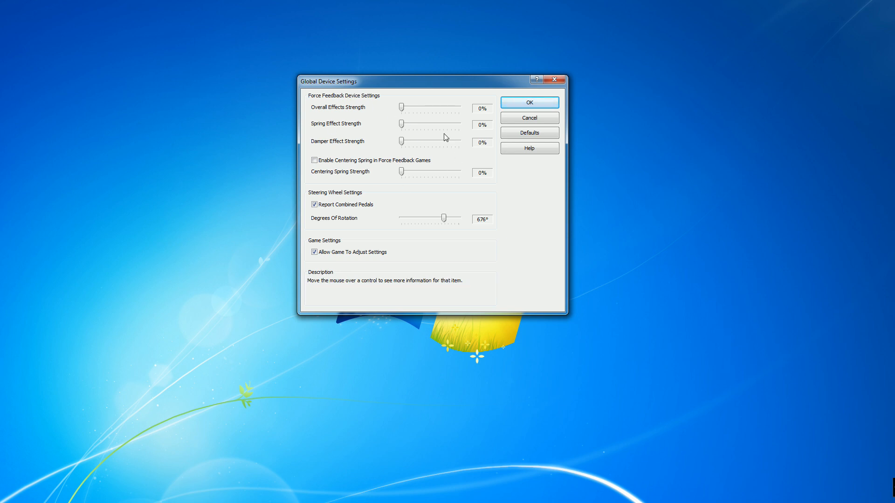
# Step: Restore the previous 10%/12%/11% strengths, 40% spring and 802° rotation, and apply them
pyautogui.click(528, 132)
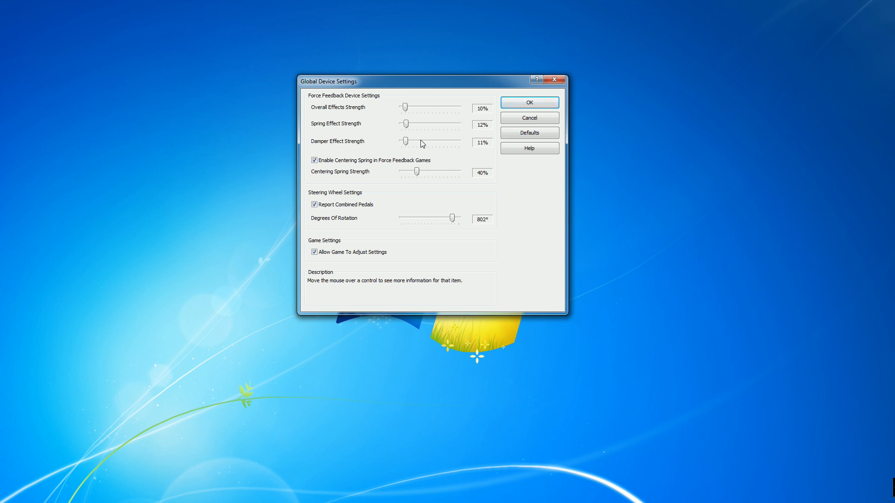
pyautogui.moveTo(537, 114)
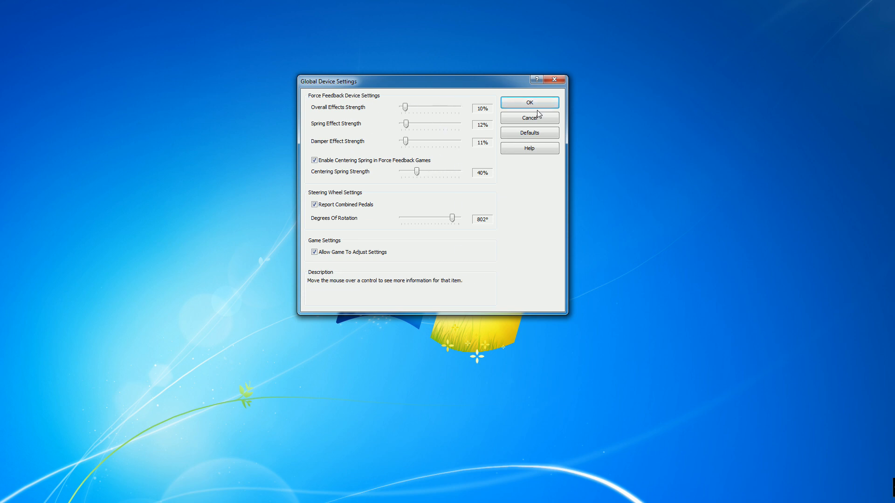
pyautogui.moveTo(529, 103)
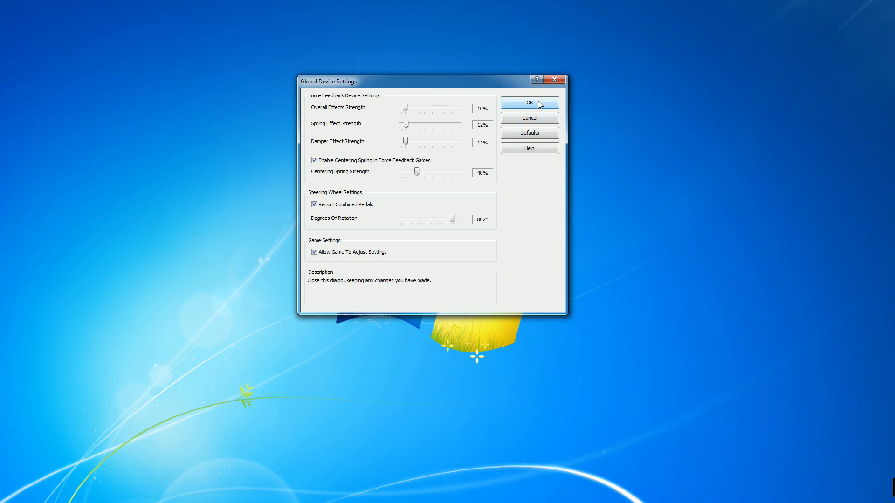
pyautogui.moveTo(307, 118)
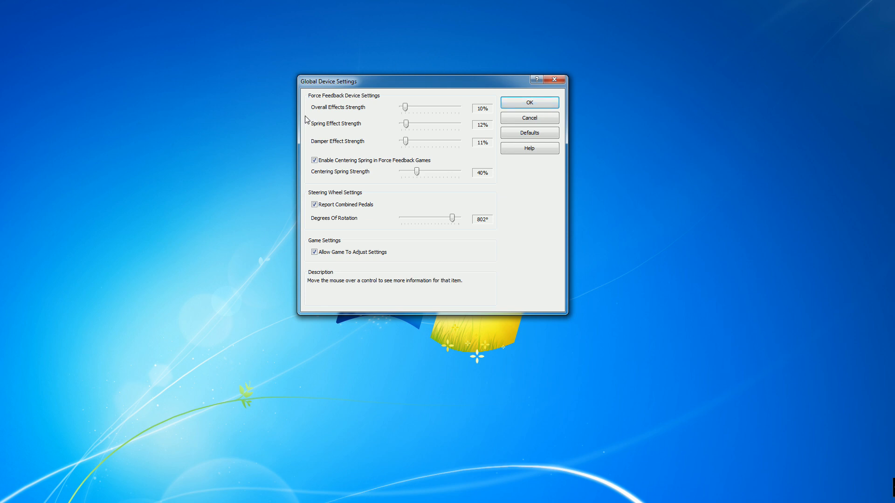
pyautogui.moveTo(483, 256)
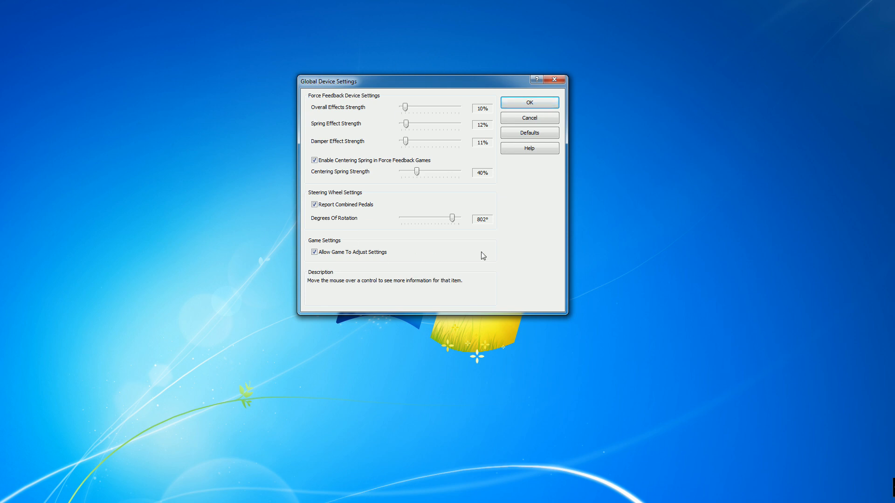
pyautogui.moveTo(565, 112)
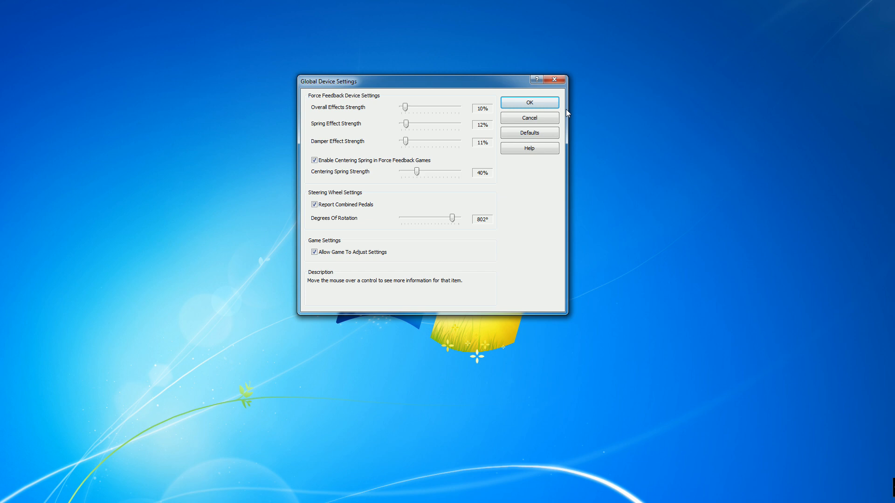
pyautogui.click(529, 102)
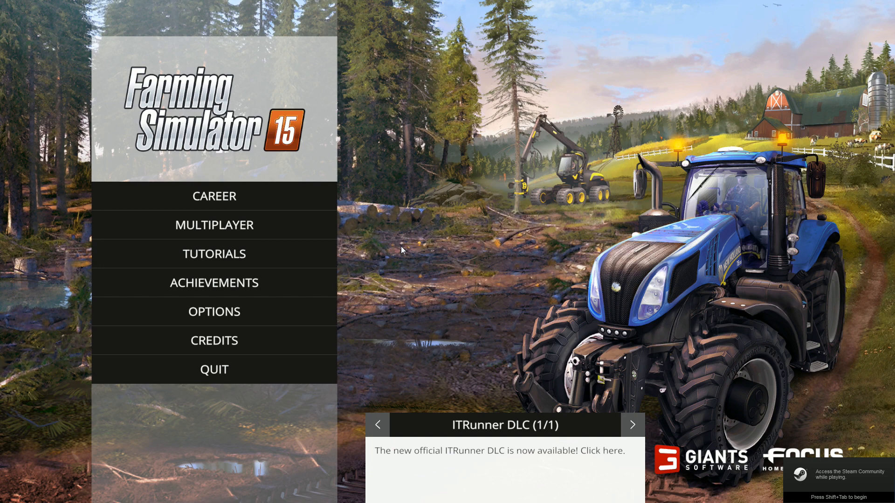
pyautogui.moveTo(197, 19)
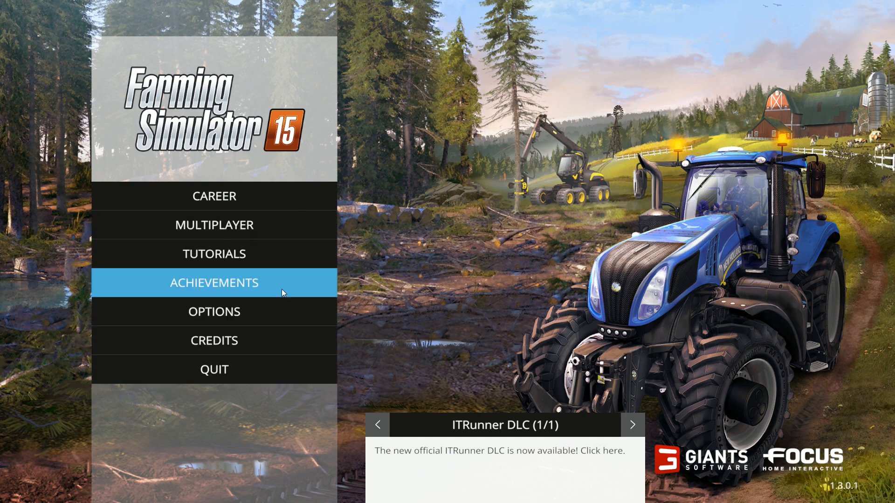
# Step: Show the game's MISC options where Steering Wheel/Gamepad is On
pyautogui.click(213, 312)
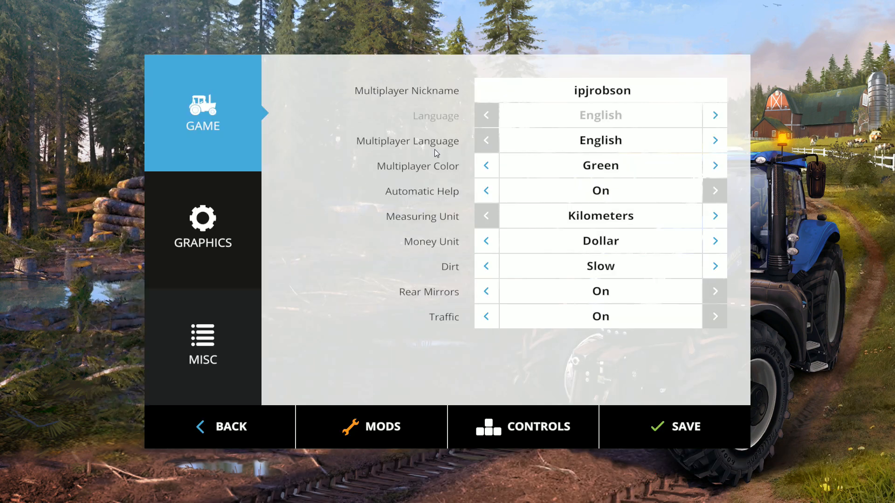
pyautogui.click(203, 345)
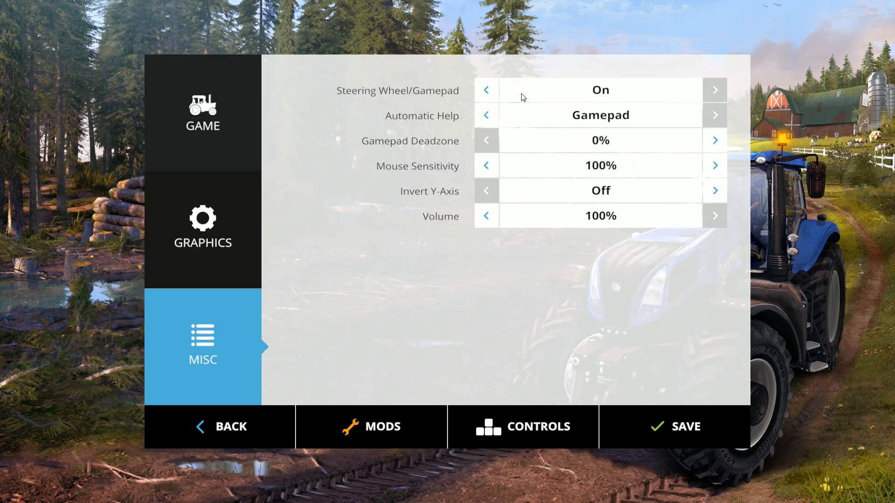
pyautogui.moveTo(410, 93)
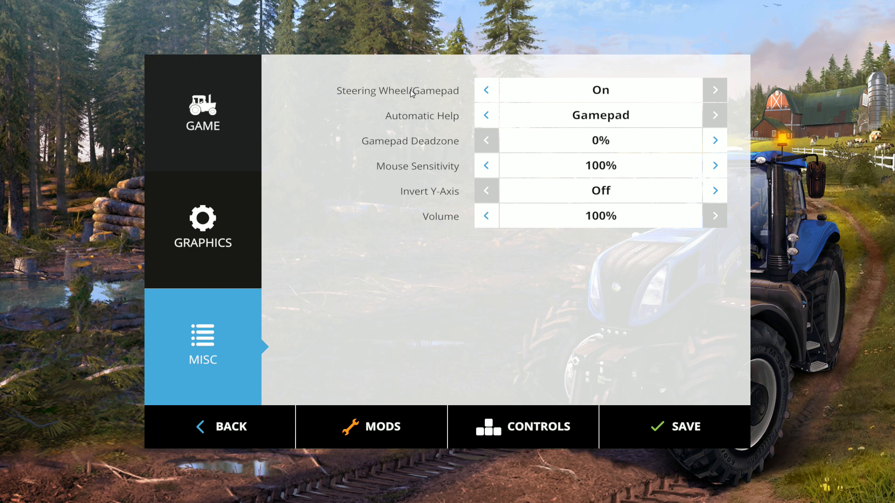
pyautogui.moveTo(618, 89)
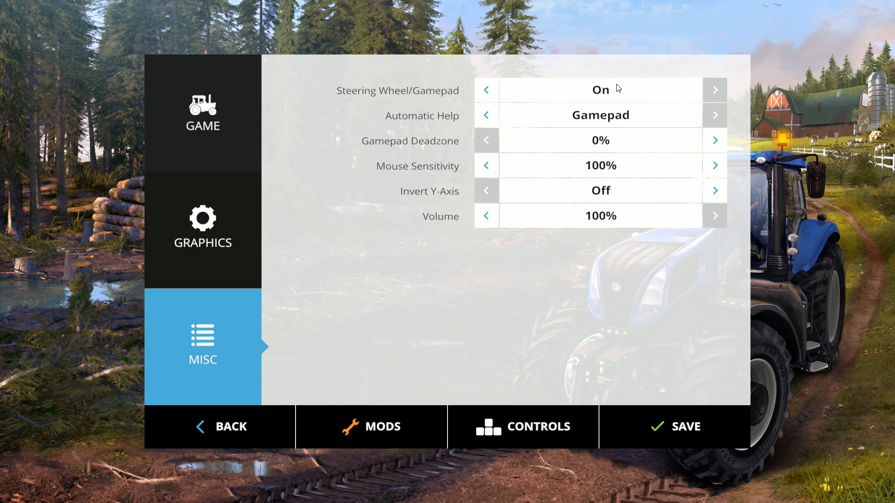
pyautogui.moveTo(608, 94)
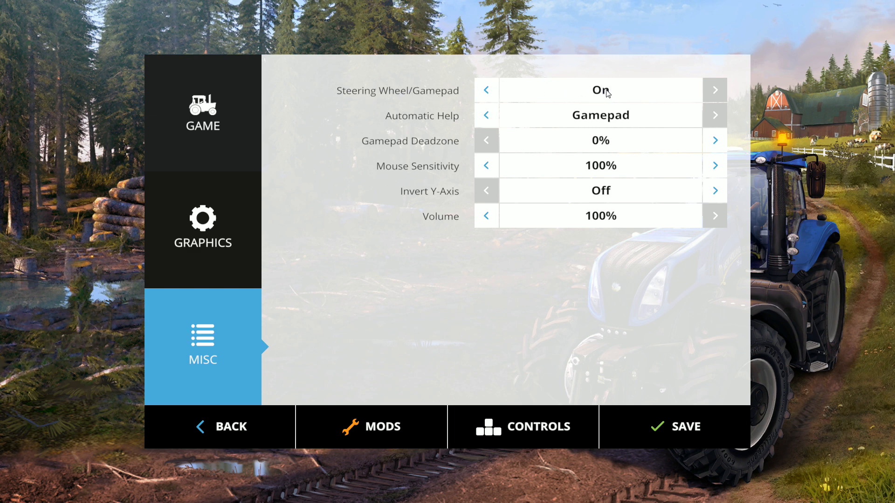
pyautogui.moveTo(547, 272)
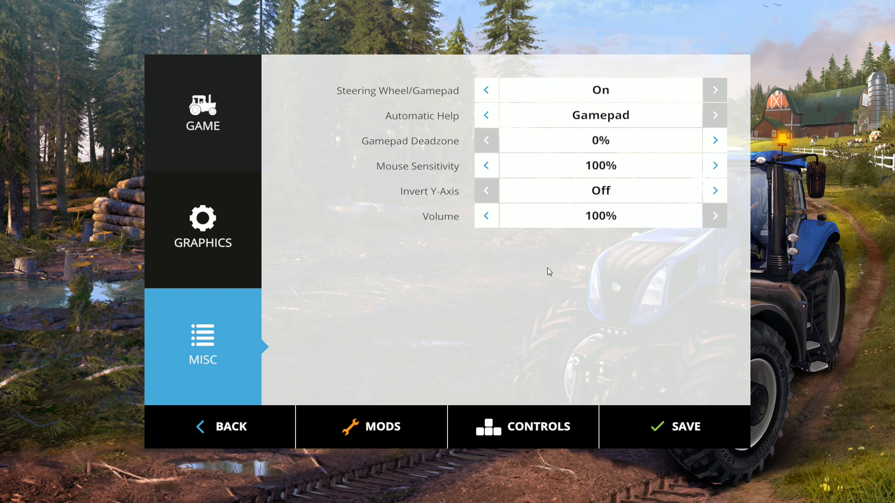
# Step: Remap Accept menu item to wheel Button 4 in the controls list
pyautogui.click(523, 427)
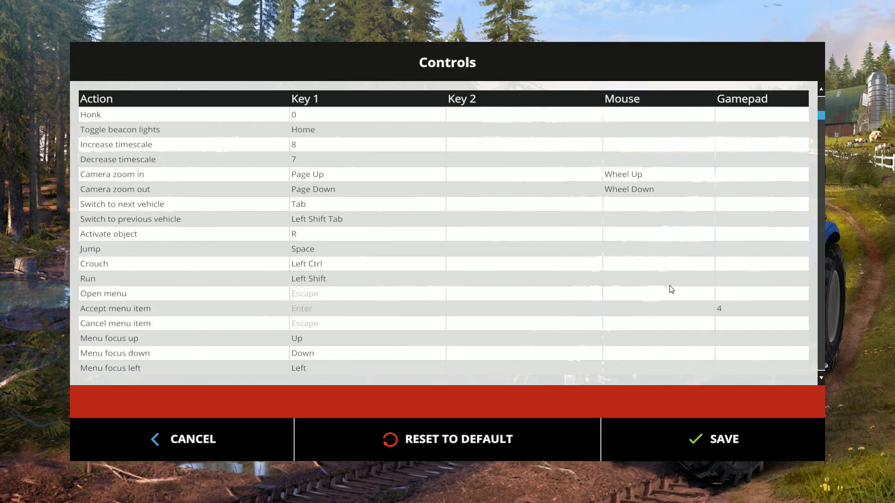
pyautogui.click(183, 279)
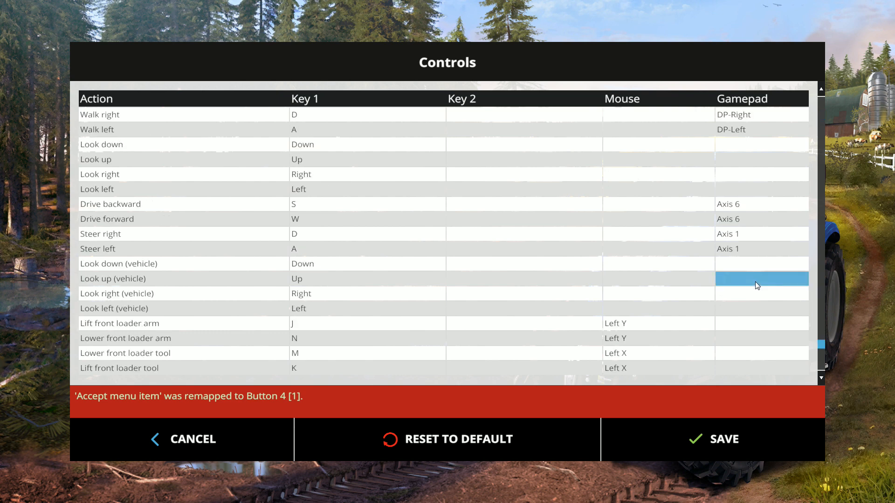
# Step: Assign the pedal's Axis 6 to both Drive backward and Drive forward
pyautogui.click(177, 219)
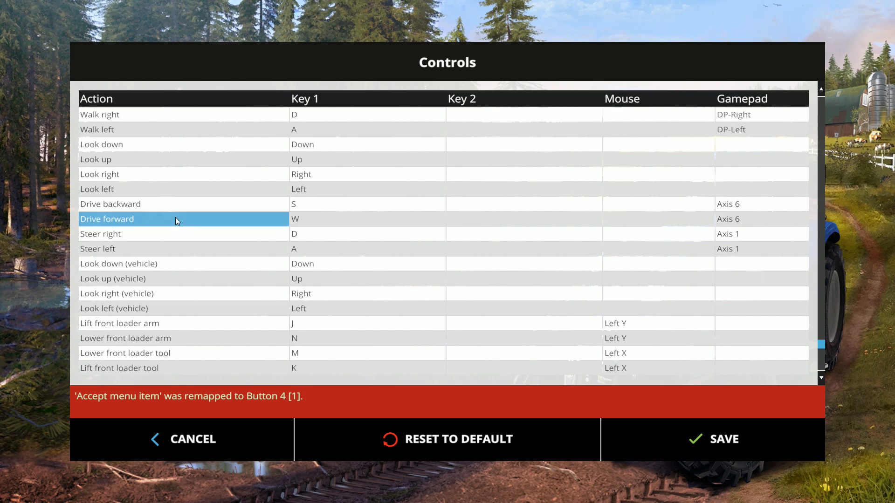
pyautogui.click(163, 234)
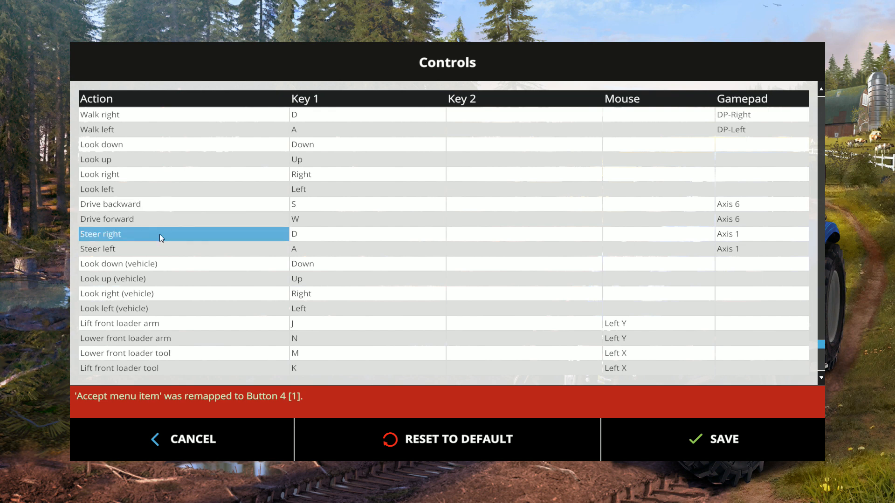
pyautogui.click(183, 219)
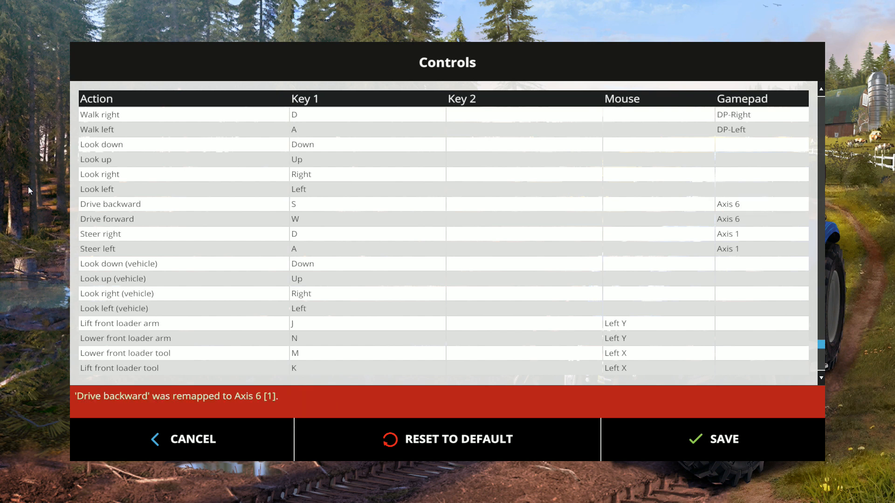
pyautogui.click(761, 203)
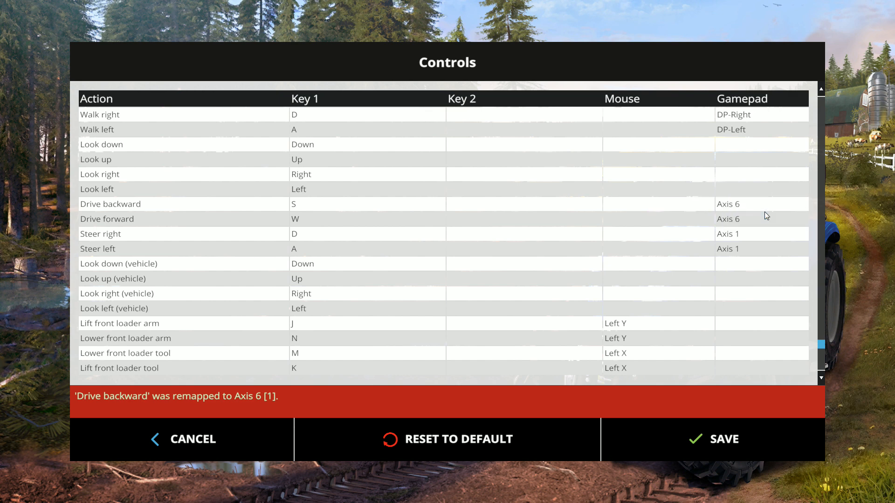
pyautogui.click(524, 204)
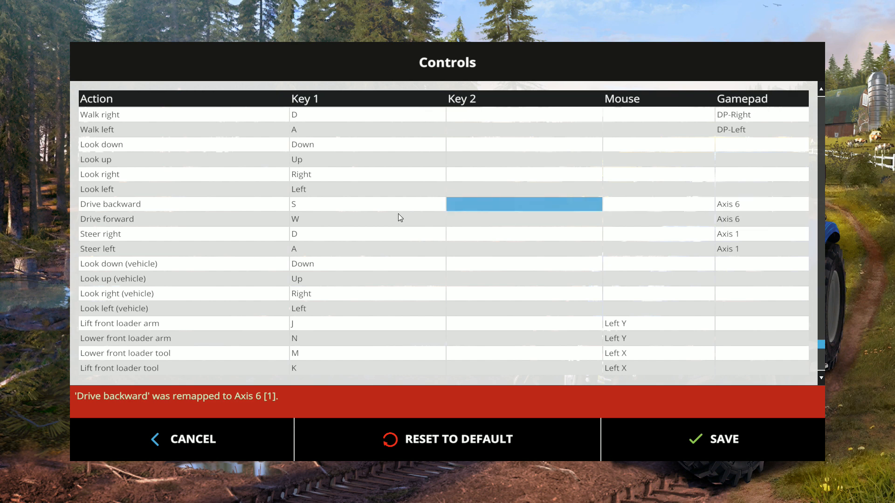
pyautogui.click(524, 219)
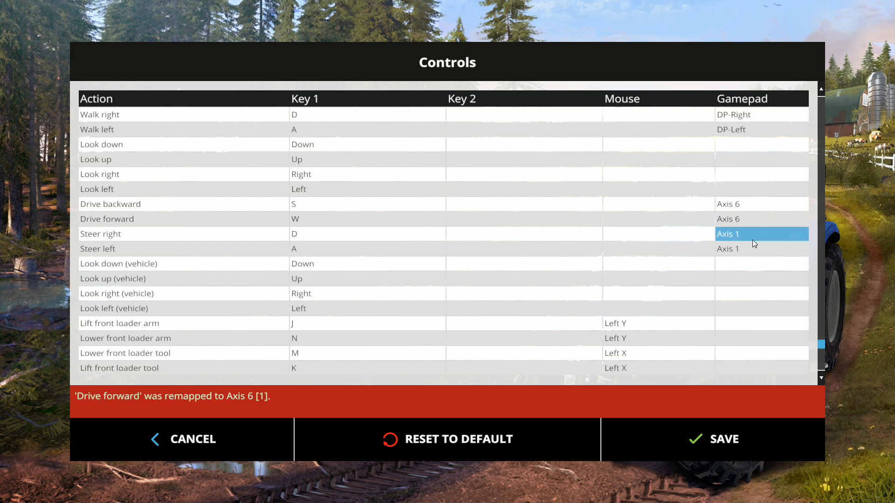
# Step: Assign the wheel's Axis 1 to Steer right and Steer left, then save the bindings
pyautogui.click(183, 248)
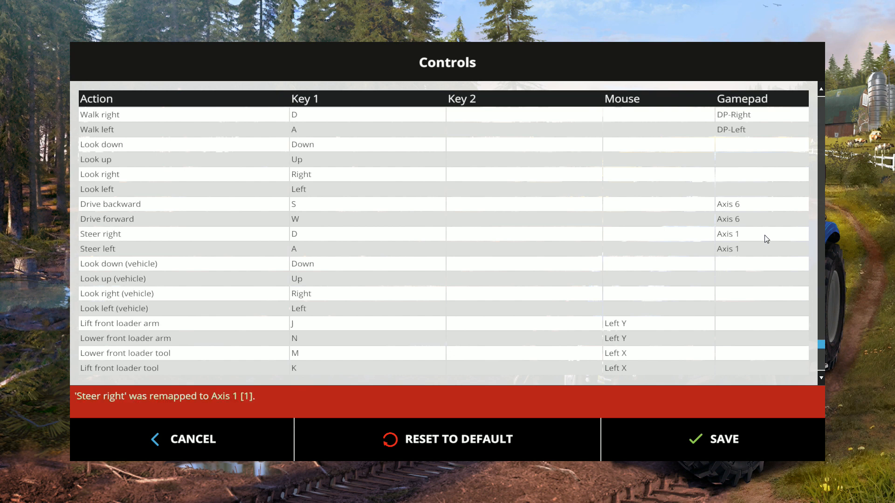
pyautogui.click(761, 249)
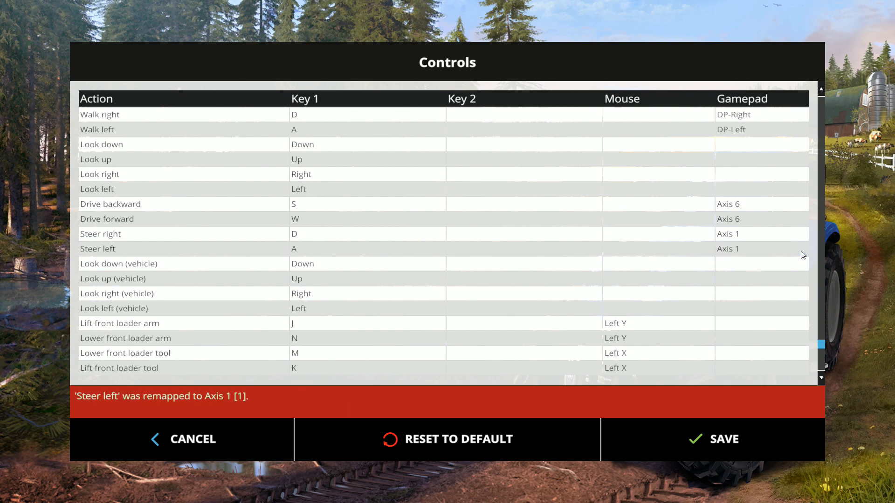
pyautogui.click(761, 249)
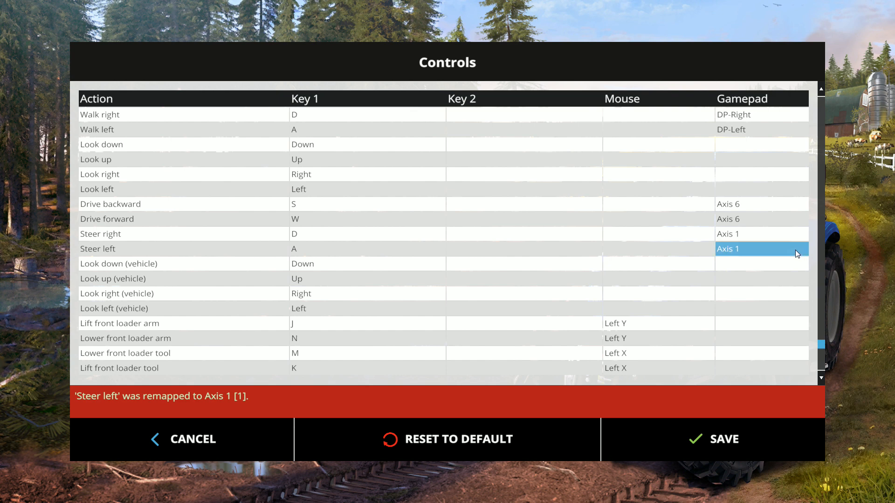
pyautogui.scroll(-3)
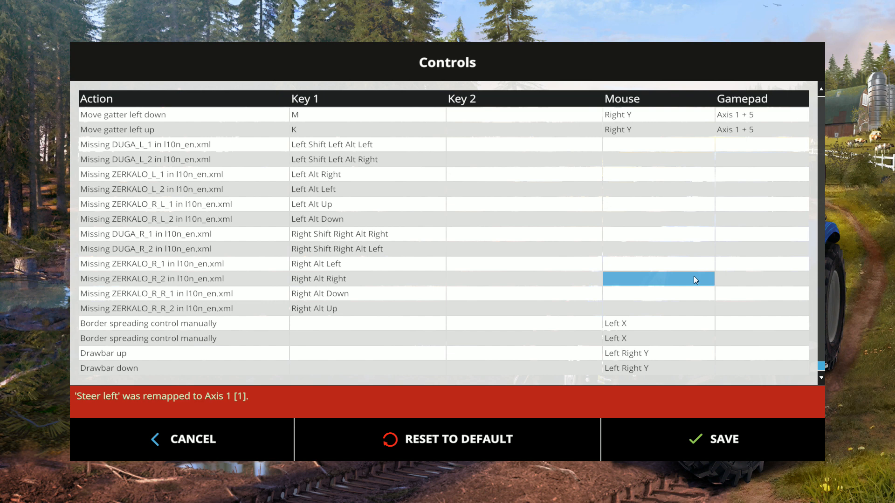
pyautogui.scroll(3)
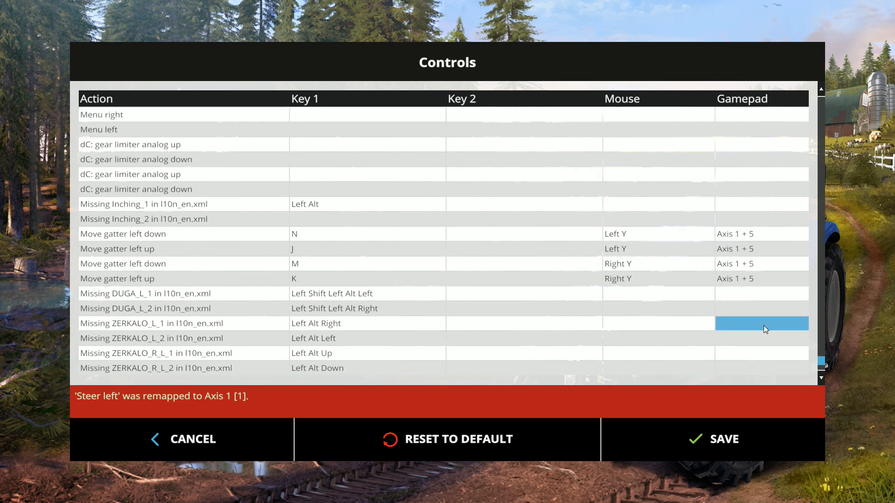
pyautogui.moveTo(712, 450)
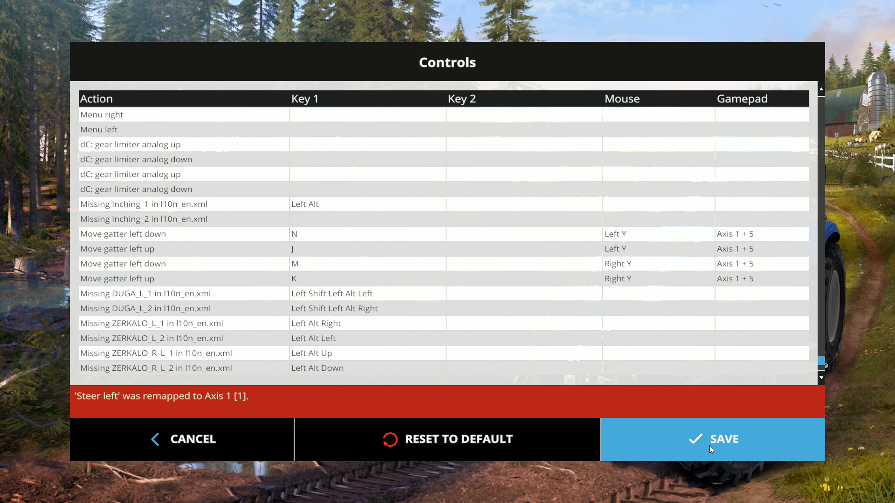
pyautogui.click(711, 440)
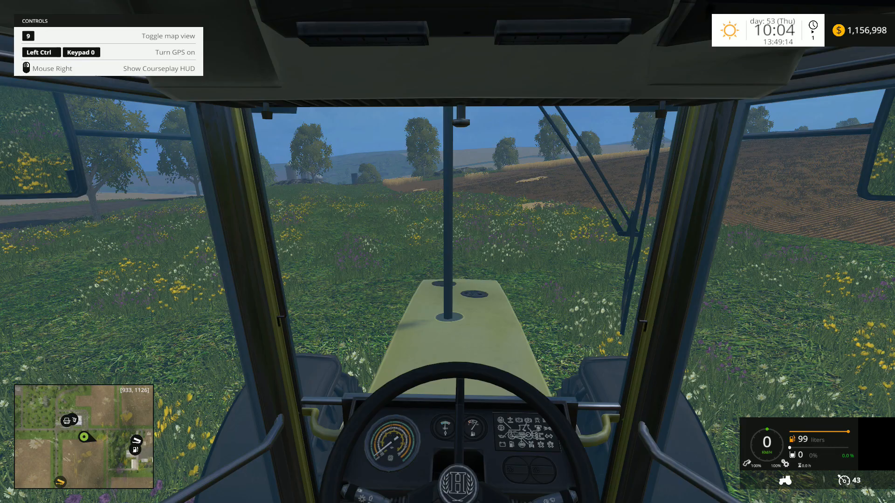